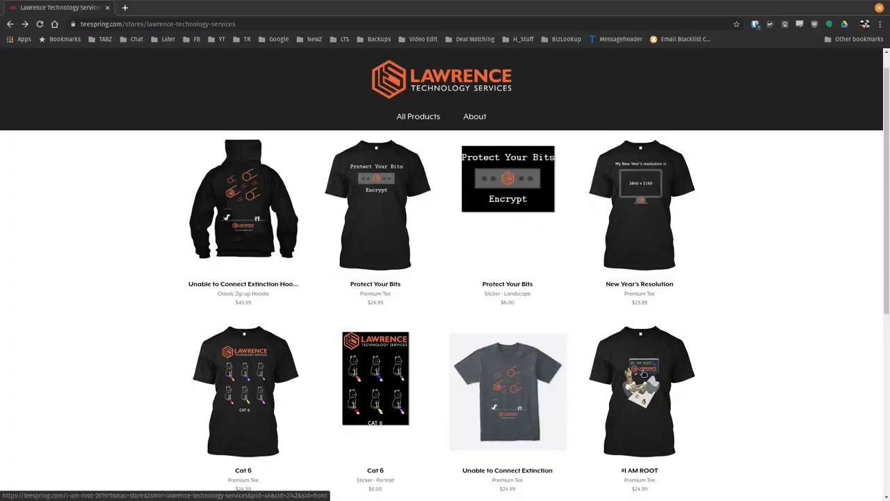
Follow the store link to the Lawrence Systems forum and scroll its Categories list.
{"action": "left_click", "coordinate": [639, 391]}
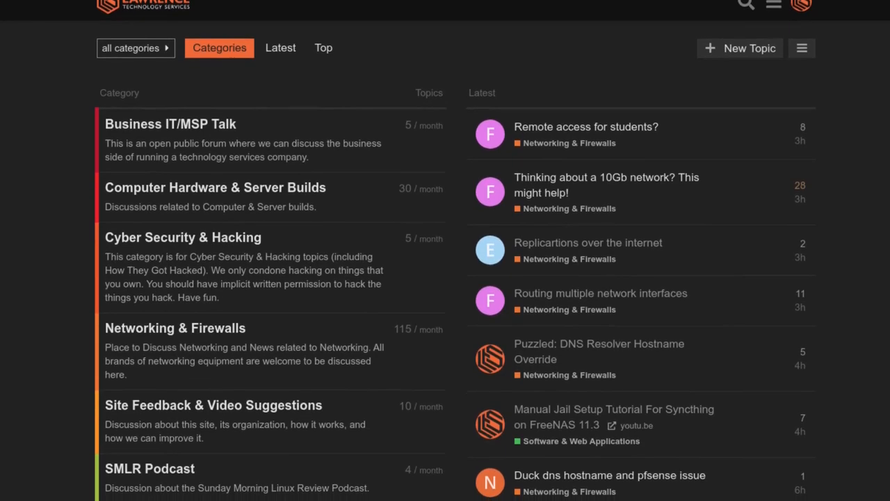
{"action": "scroll", "scroll_direction": "down", "scroll_amount": 3}
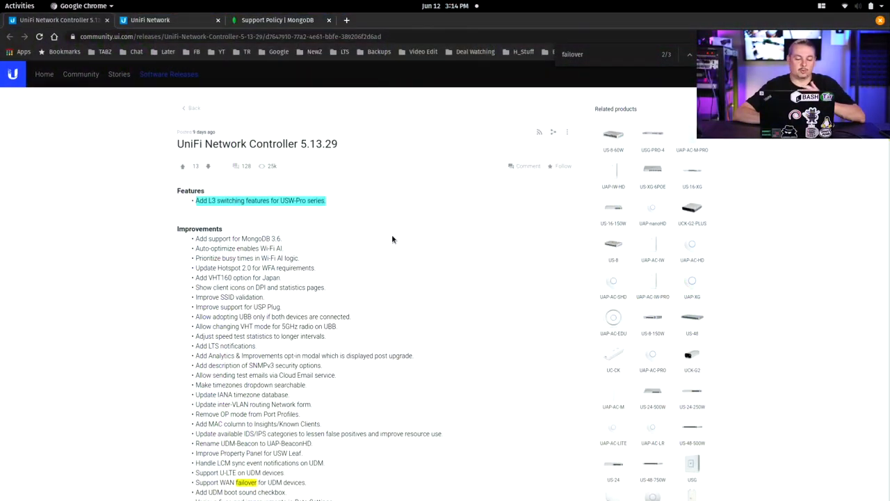
{"action": "mouse_move", "coordinate": [303, 228]}
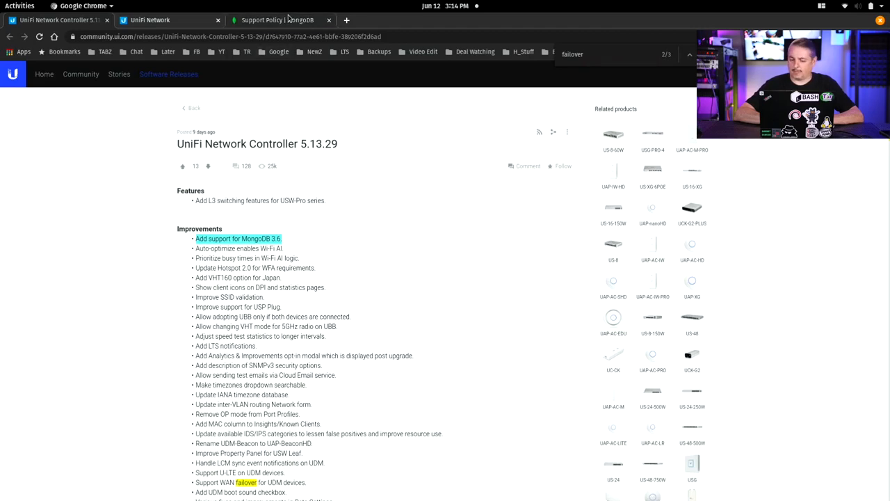
{"action": "left_click", "coordinate": [277, 19]}
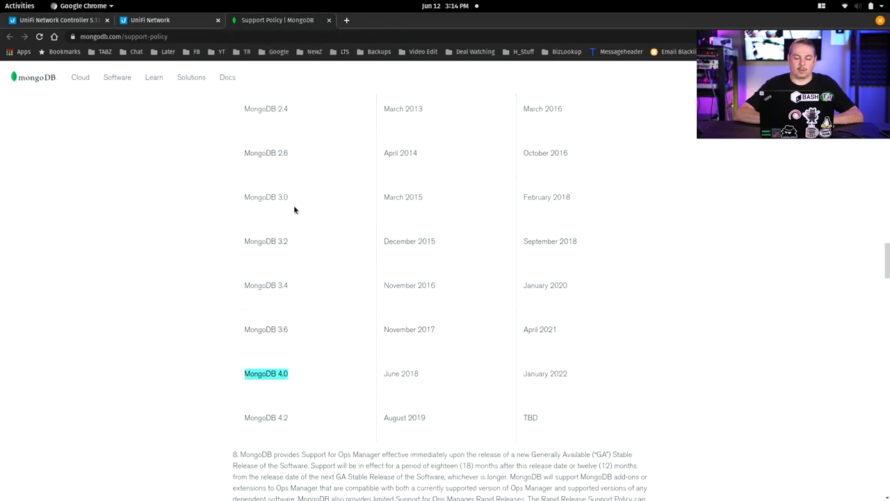
{"action": "mouse_move", "coordinate": [435, 323]}
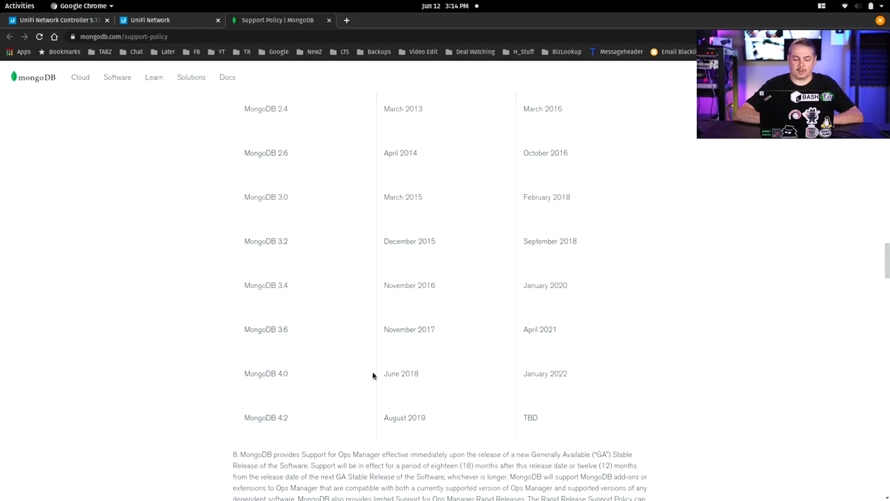
{"action": "mouse_move", "coordinate": [608, 380]}
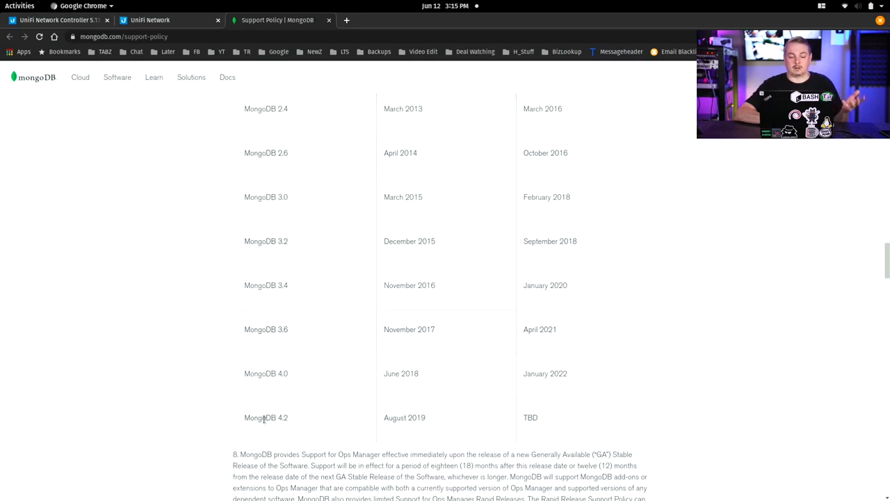
{"action": "left_click", "coordinate": [151, 19]}
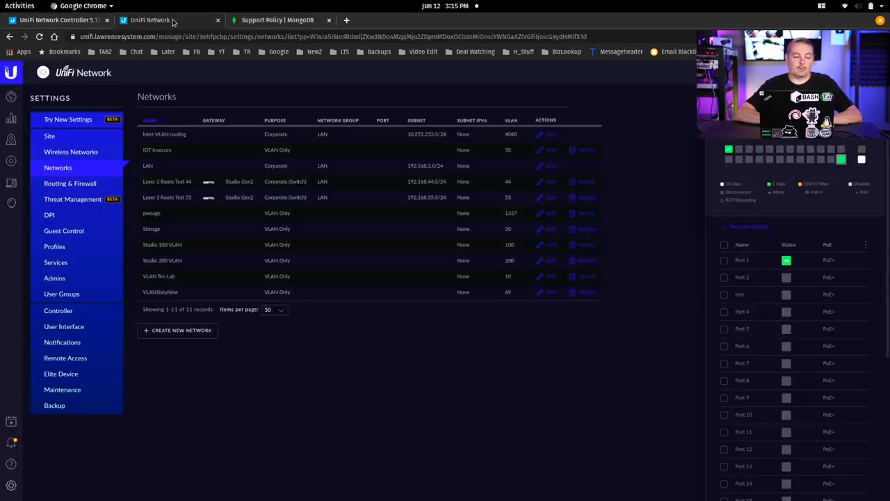
{"action": "left_click", "coordinate": [167, 20]}
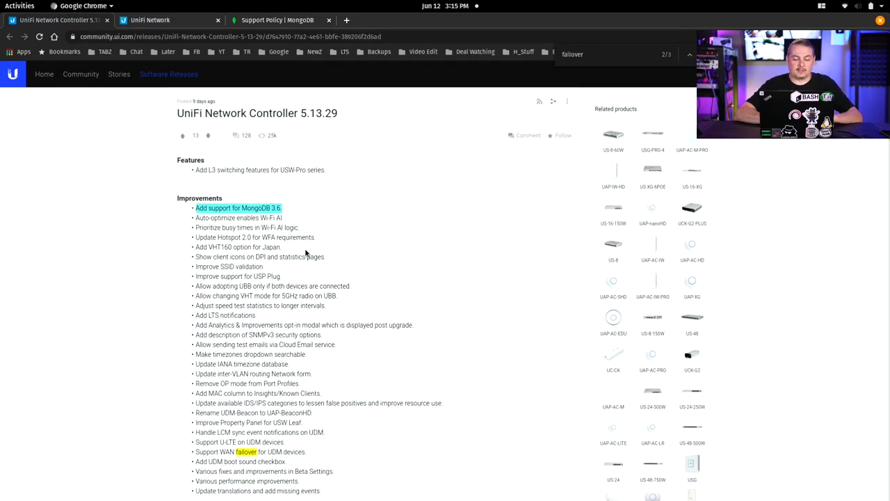
{"action": "mouse_move", "coordinate": [291, 243]}
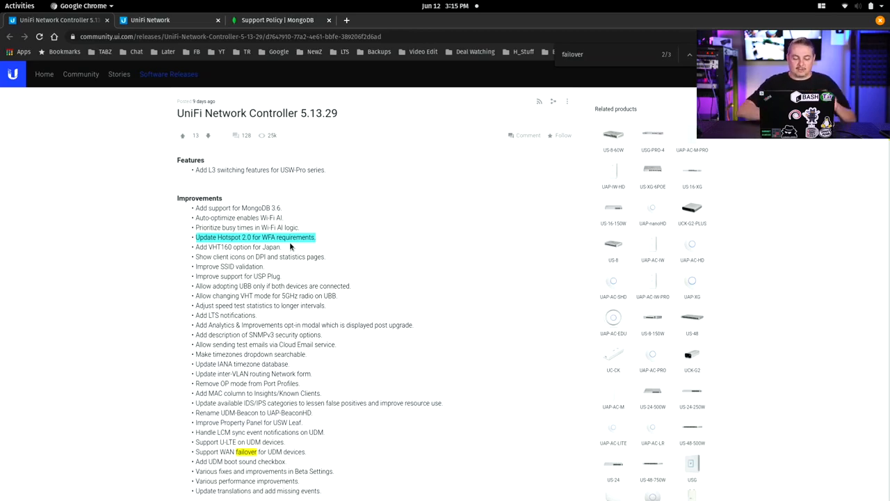
{"action": "scroll", "scroll_direction": "down", "scroll_amount": 3}
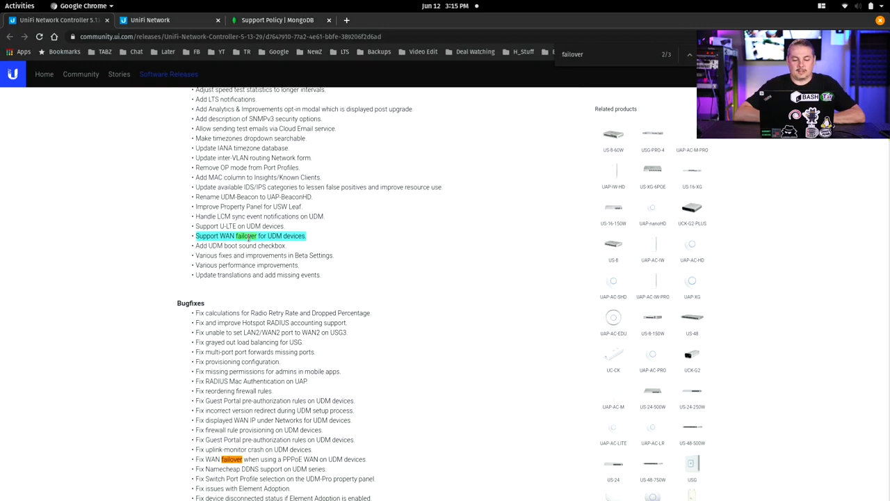
{"action": "mouse_move", "coordinate": [350, 274]}
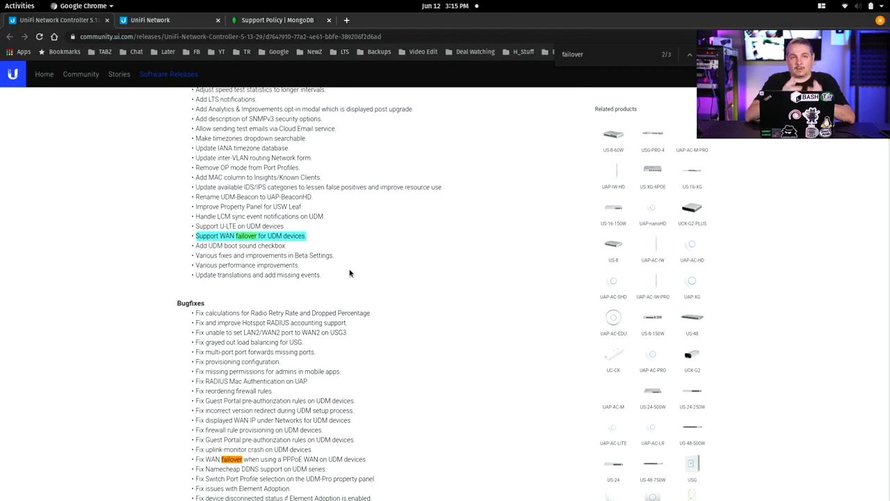
Read down the 5.13.29 Bugfixes list, then return to the UniFi Network Networks page.
{"action": "scroll", "scroll_direction": "down", "scroll_amount": 3}
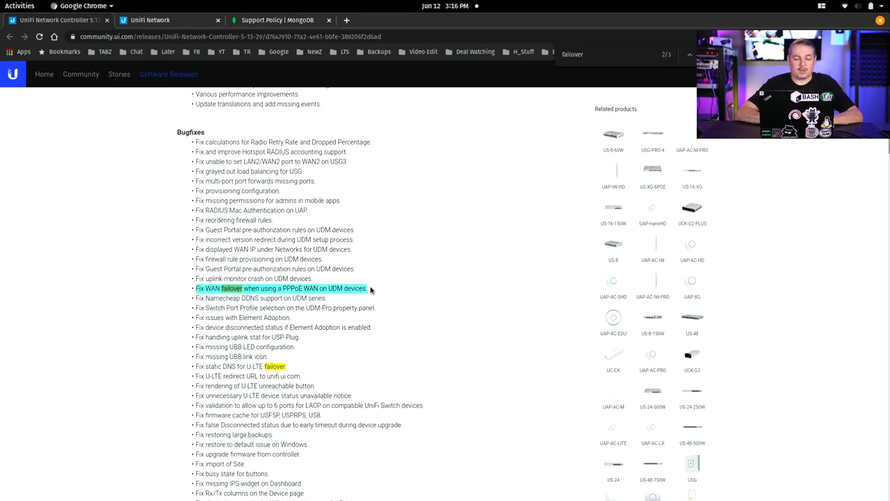
{"action": "mouse_move", "coordinate": [387, 295]}
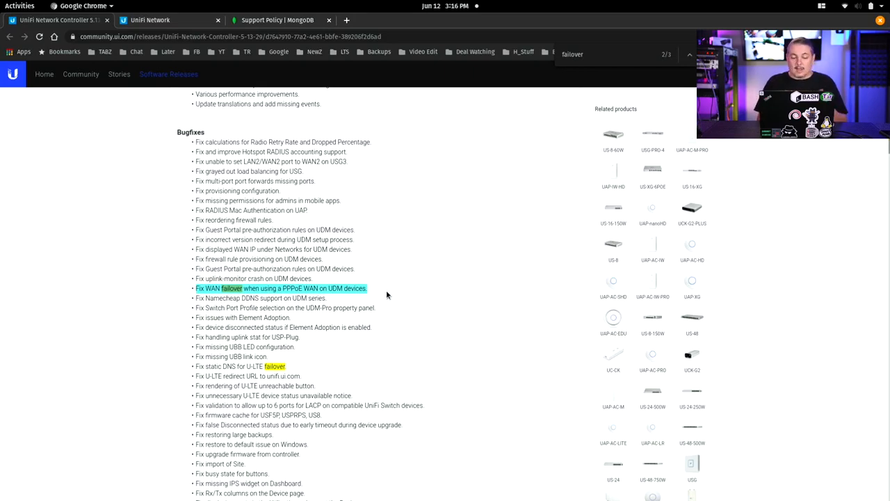
{"action": "scroll", "scroll_direction": "down", "scroll_amount": 3}
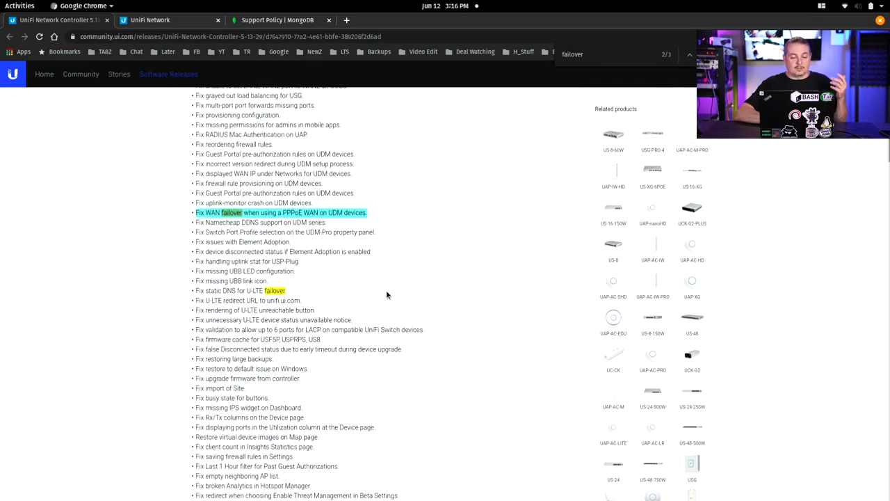
{"action": "scroll", "scroll_direction": "down", "scroll_amount": 3}
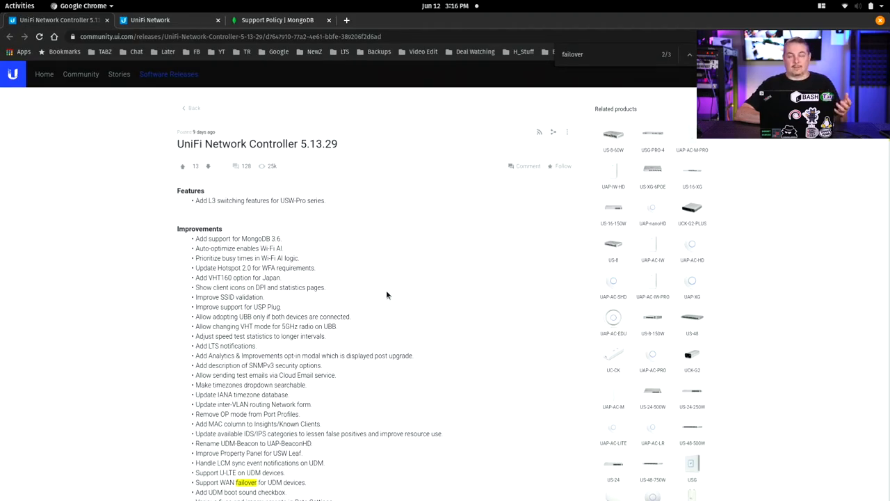
{"action": "scroll", "scroll_direction": "down", "scroll_amount": 3}
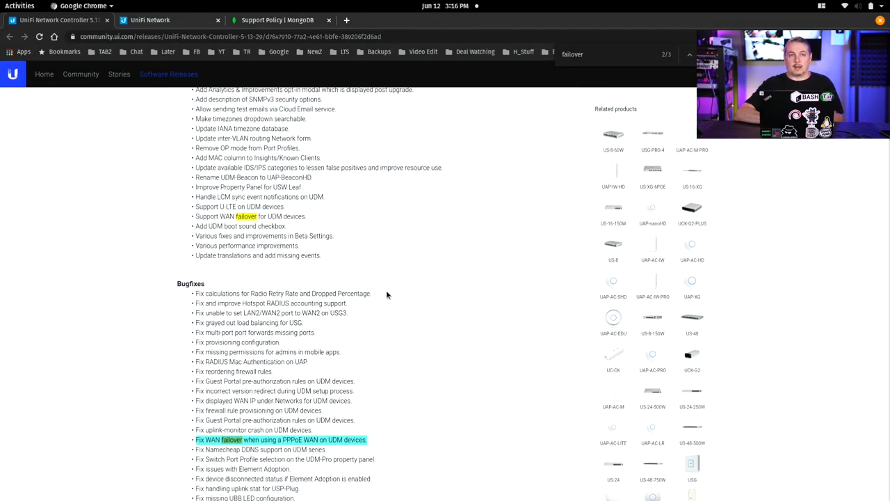
{"action": "scroll", "scroll_direction": "down", "scroll_amount": 3}
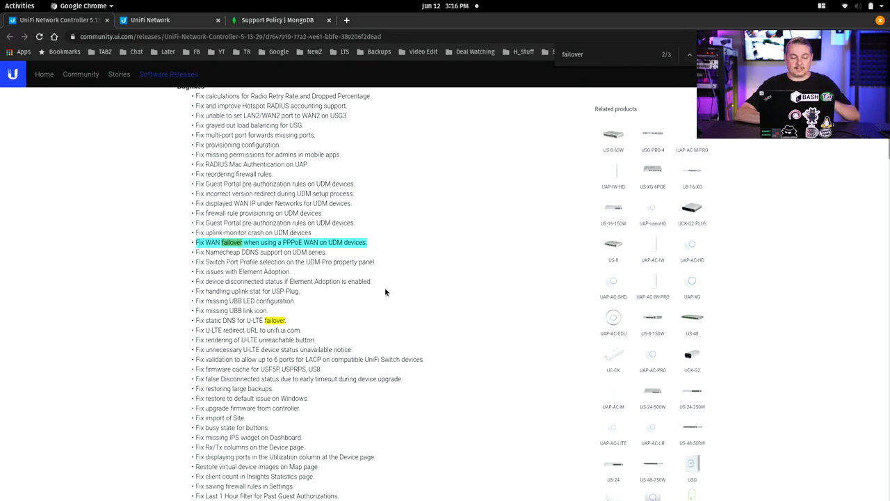
{"action": "left_click", "coordinate": [150, 19]}
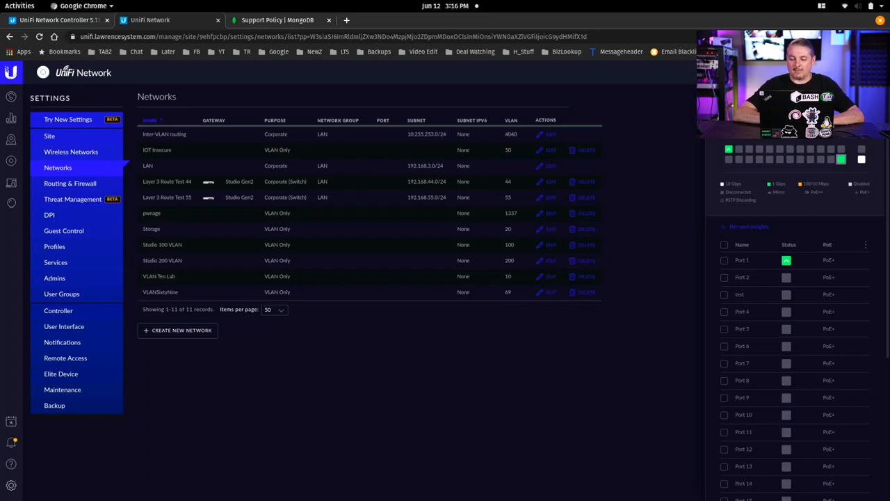
{"action": "left_click", "coordinate": [208, 182]}
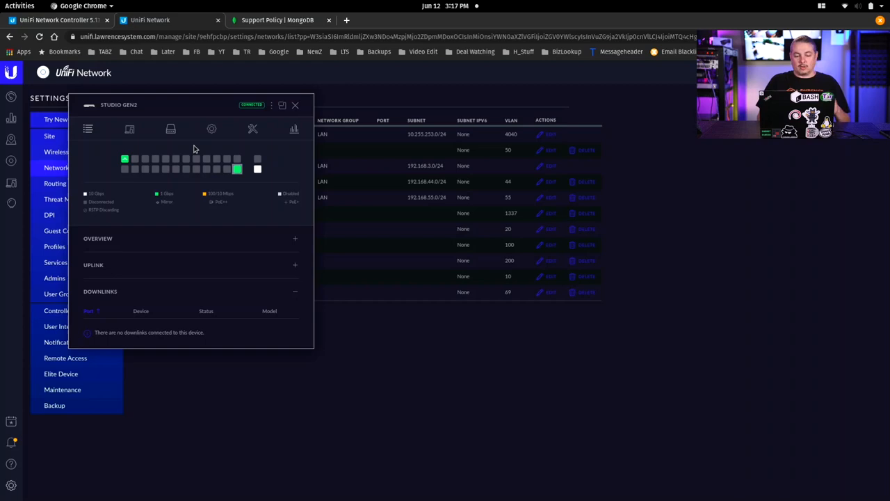
{"action": "mouse_move", "coordinate": [168, 115]}
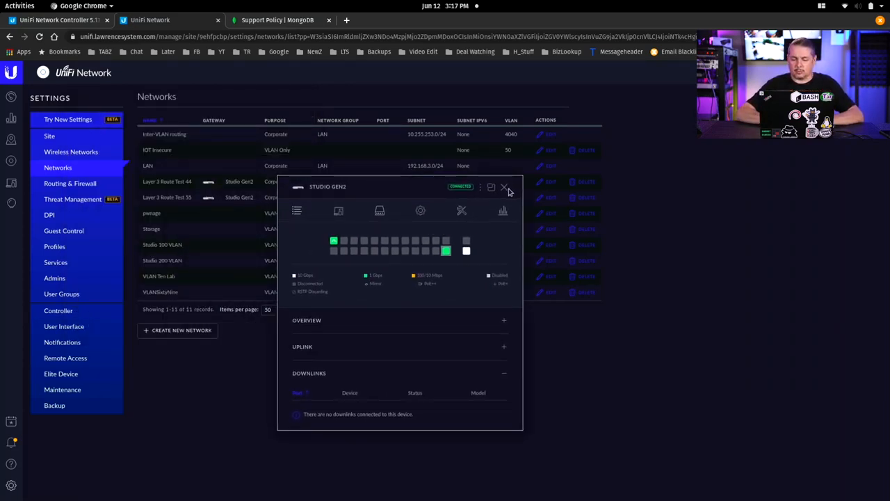
{"action": "left_click", "coordinate": [504, 187]}
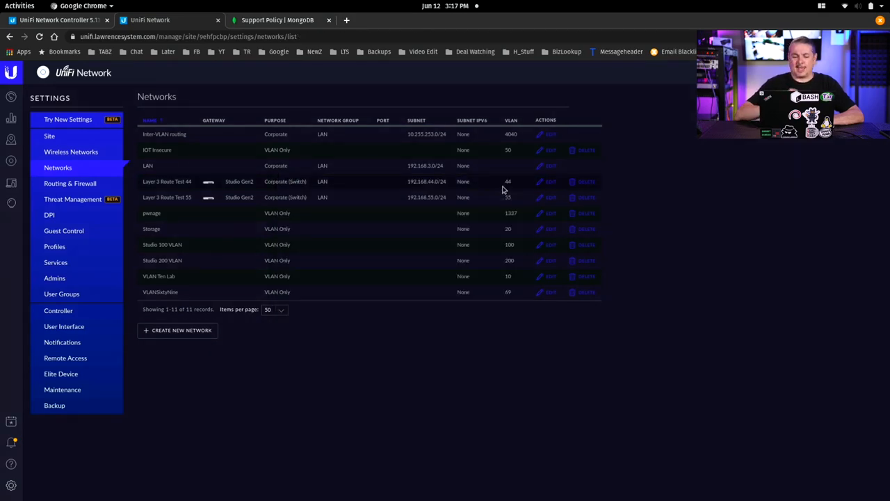
{"action": "mouse_move", "coordinate": [205, 293]}
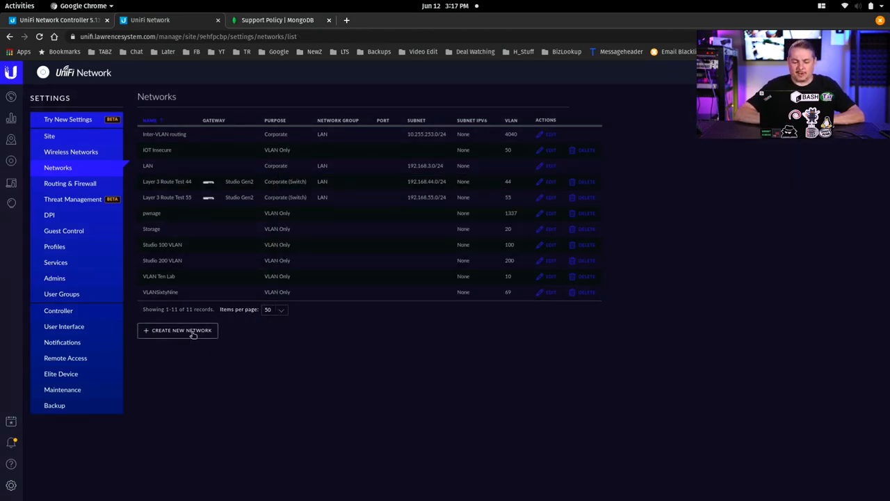
{"action": "left_click", "coordinate": [178, 330]}
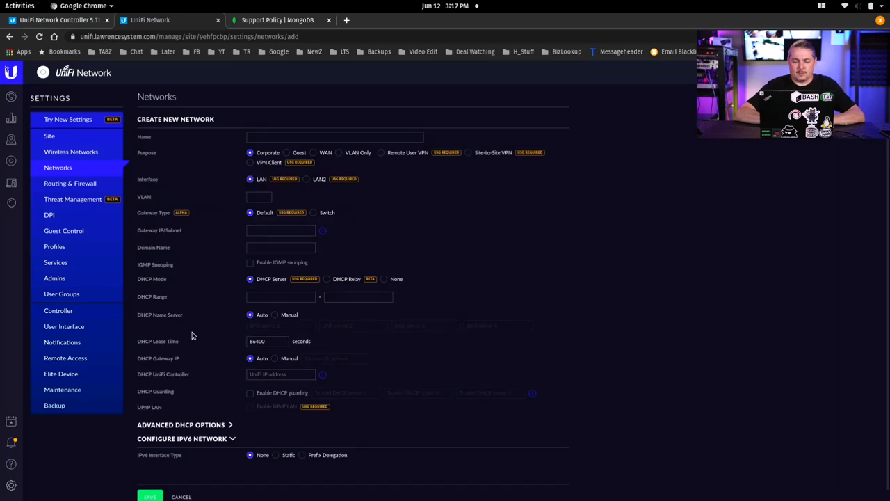
{"action": "left_click", "coordinate": [313, 212]}
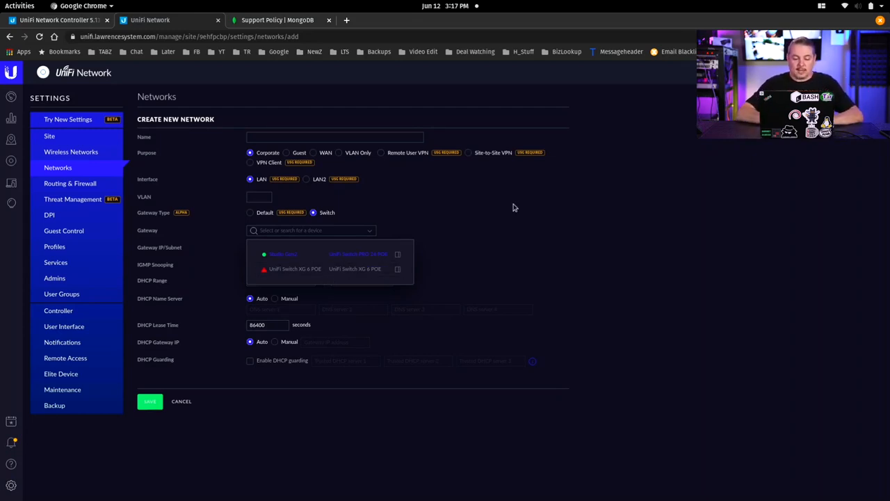
{"action": "left_click", "coordinate": [182, 401]}
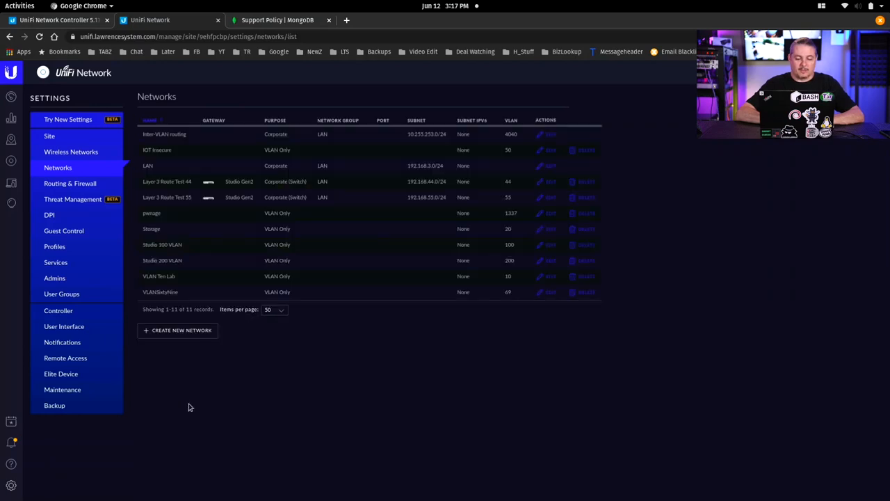
{"action": "mouse_move", "coordinate": [178, 191]}
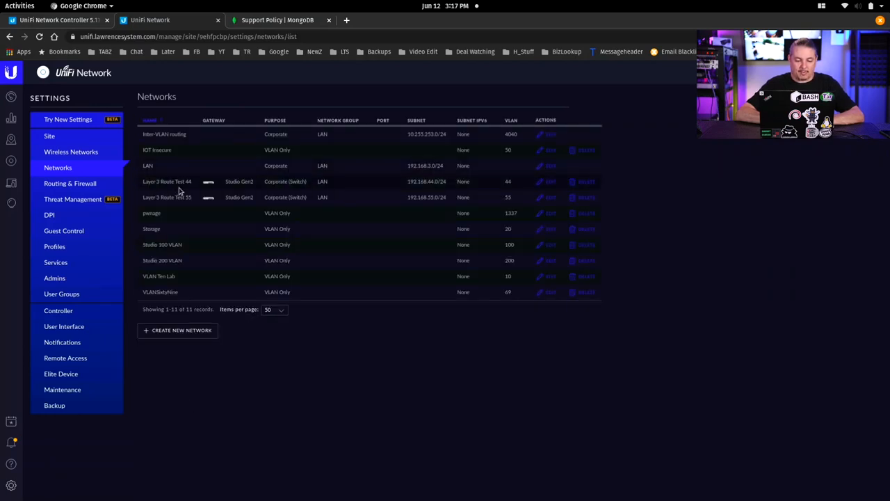
{"action": "mouse_move", "coordinate": [409, 191]}
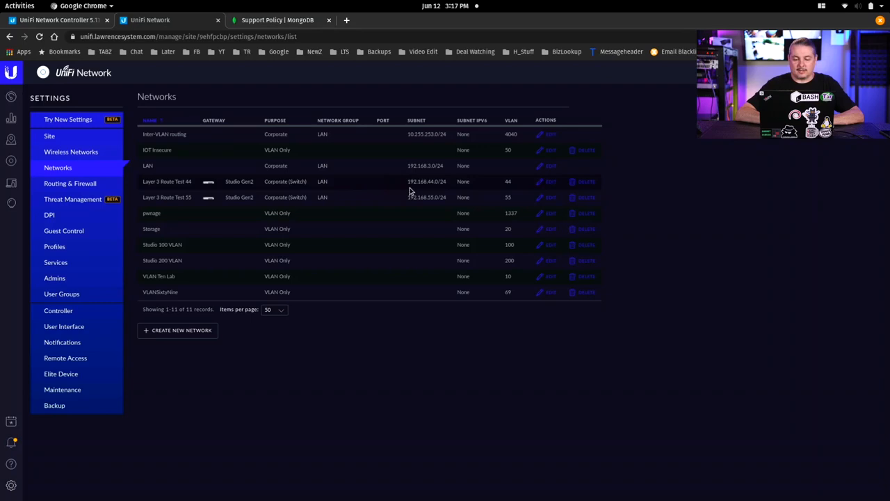
{"action": "mouse_move", "coordinate": [427, 190]}
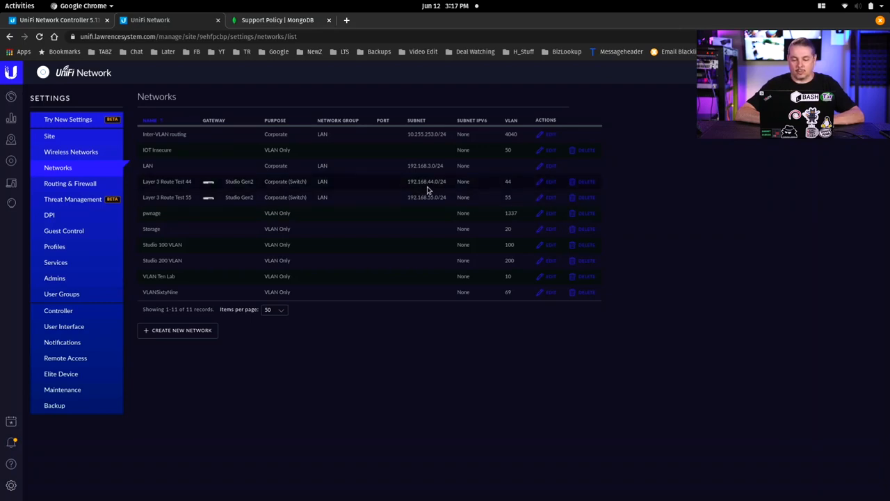
{"action": "mouse_move", "coordinate": [432, 190]}
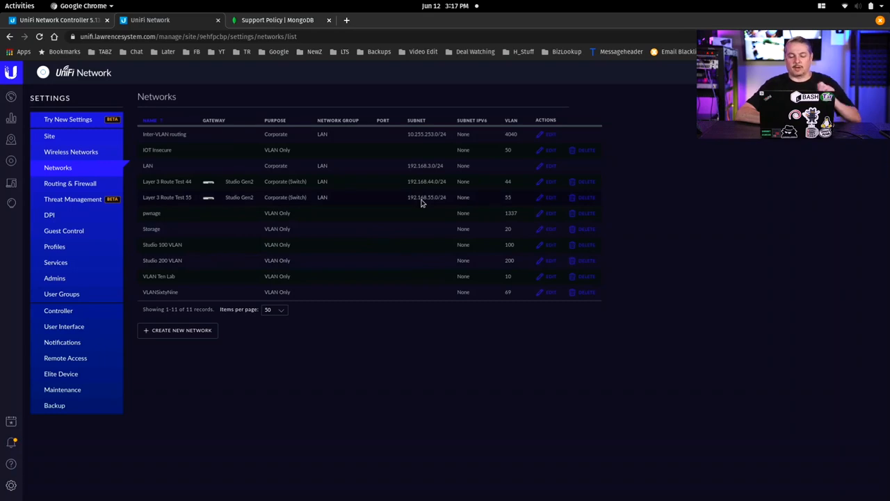
{"action": "mouse_move", "coordinate": [340, 269]}
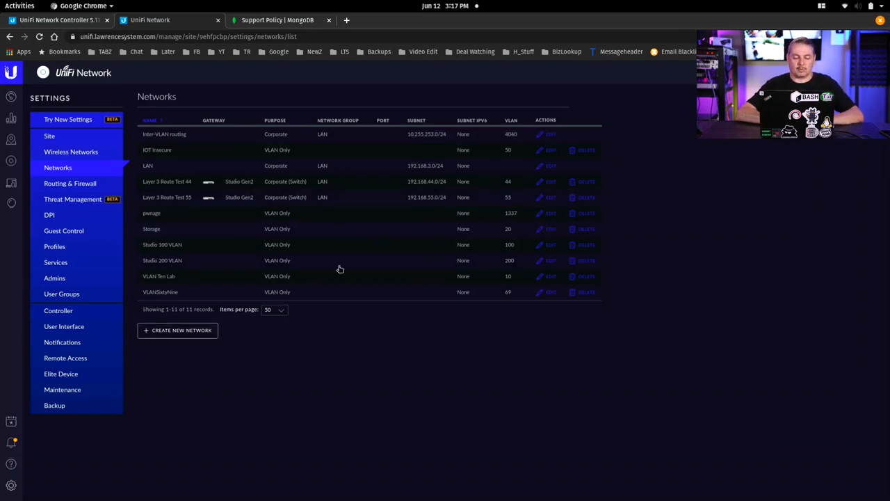
{"action": "left_click", "coordinate": [178, 330]}
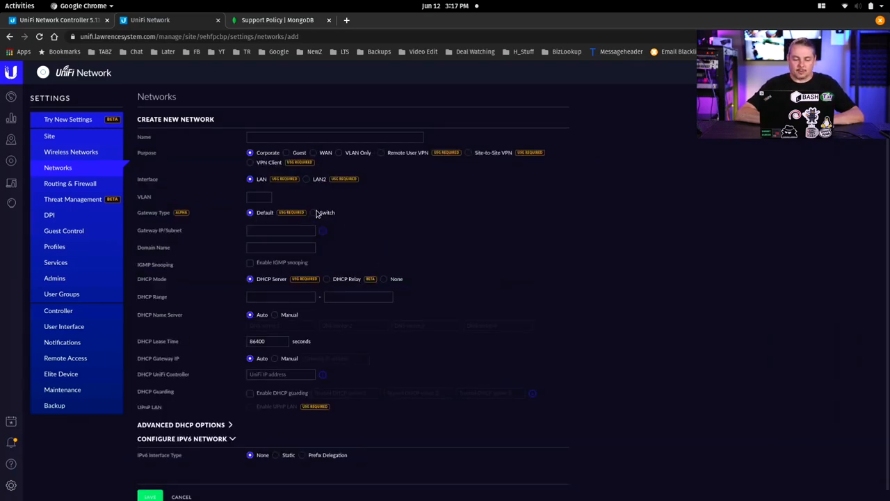
{"action": "left_click", "coordinate": [314, 213]}
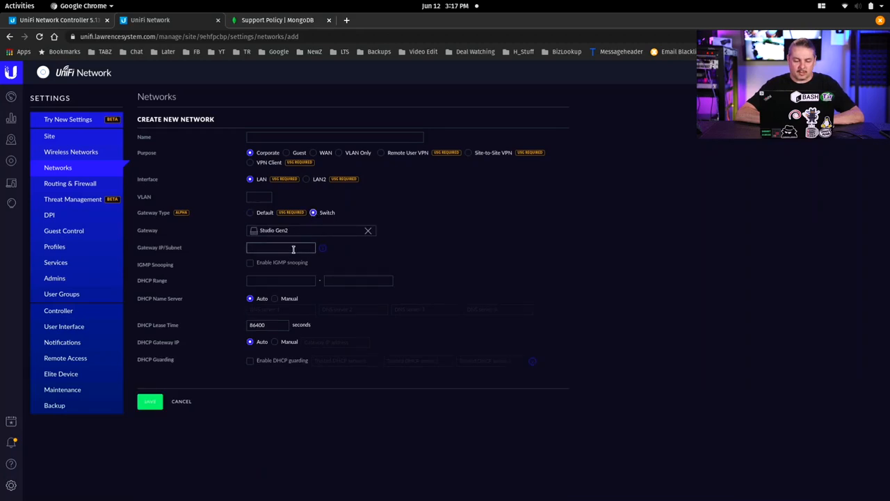
{"action": "type", "text": "192.168.33."}
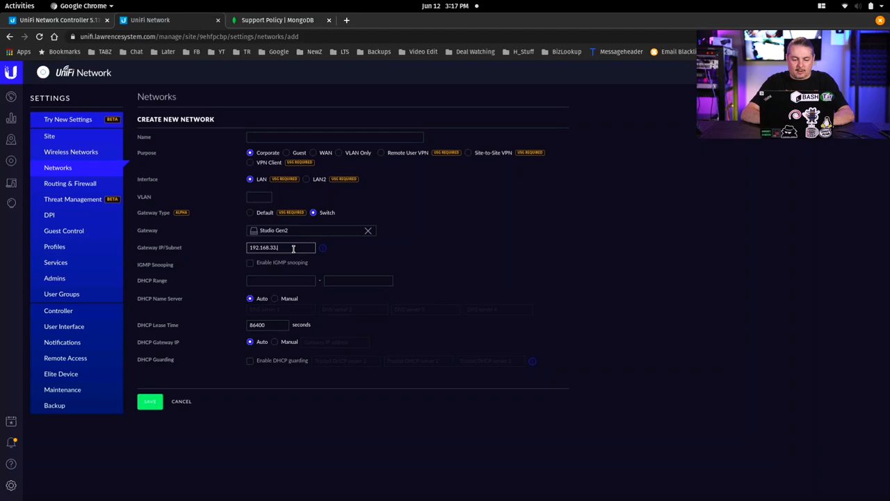
{"action": "type", "text": "/24"}
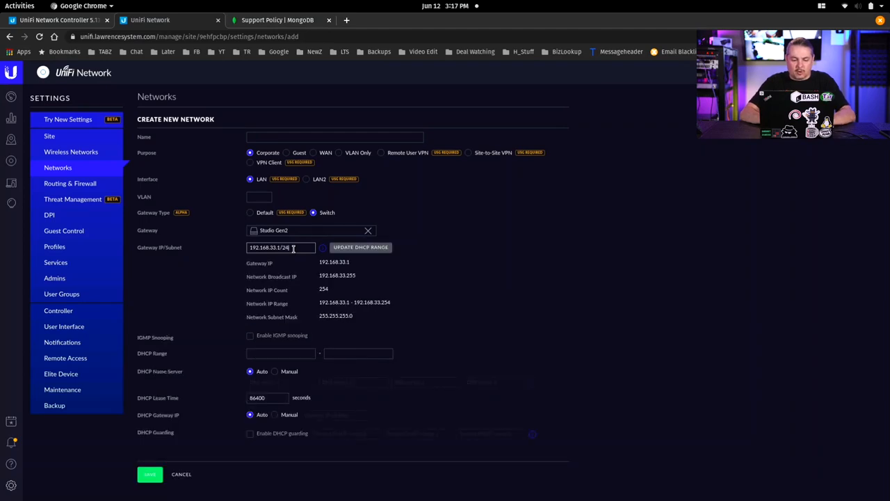
{"action": "left_click", "coordinate": [281, 354]}
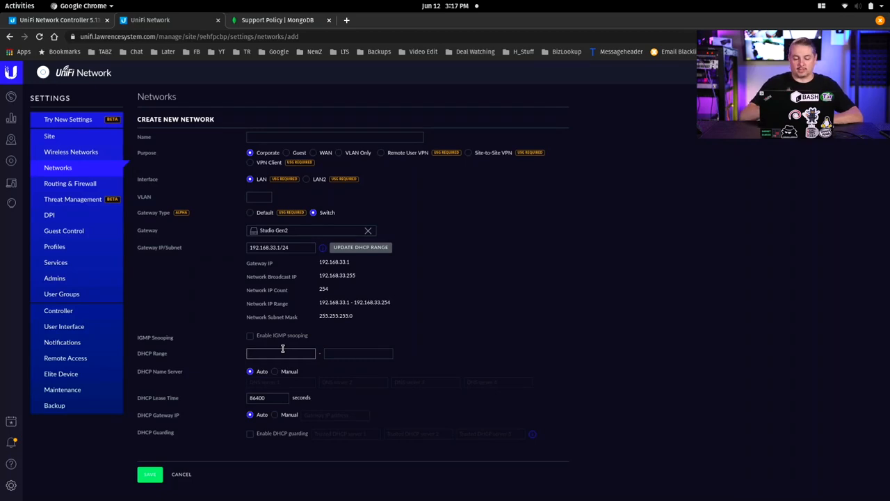
{"action": "left_click", "coordinate": [281, 353]}
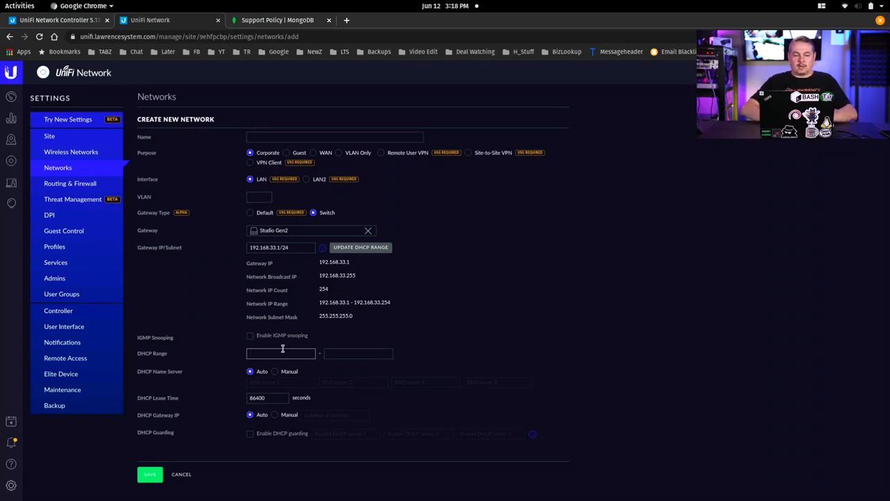
{"action": "type", "text": "33"}
{"action": "left_click", "coordinate": [281, 247]}
{"action": "type", "text": "3"}
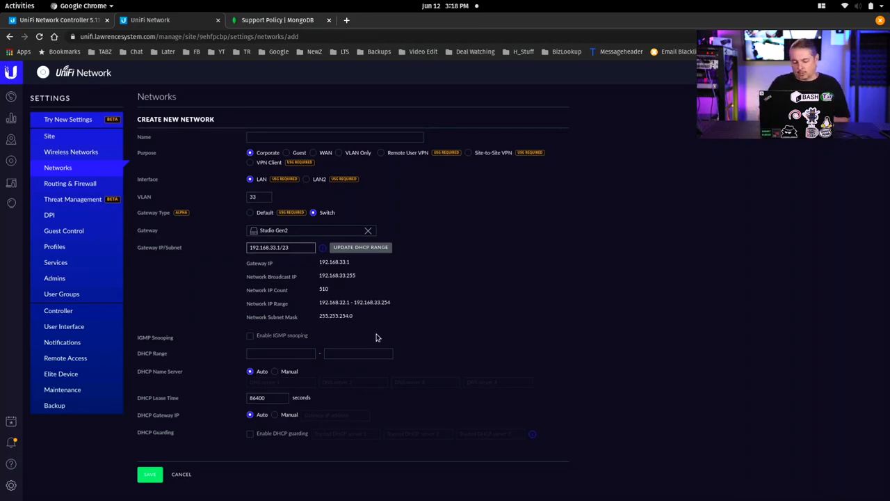
{"action": "left_click", "coordinate": [281, 247]}
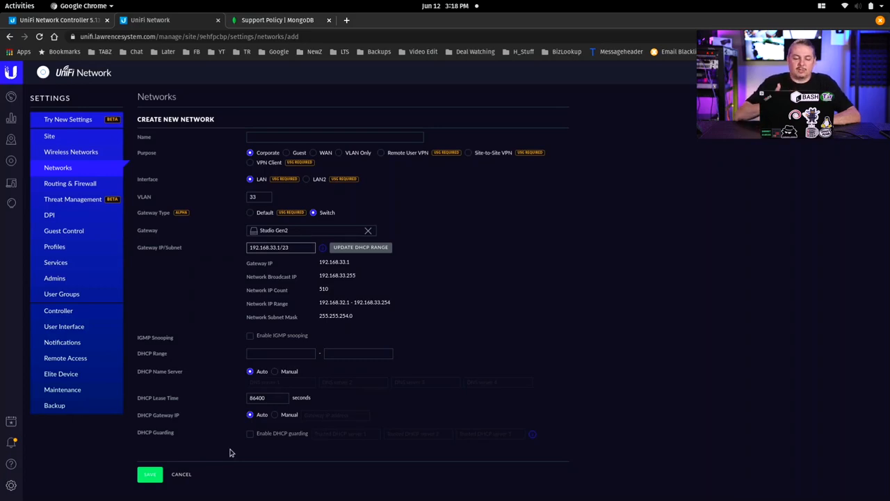
{"action": "mouse_move", "coordinate": [181, 473]}
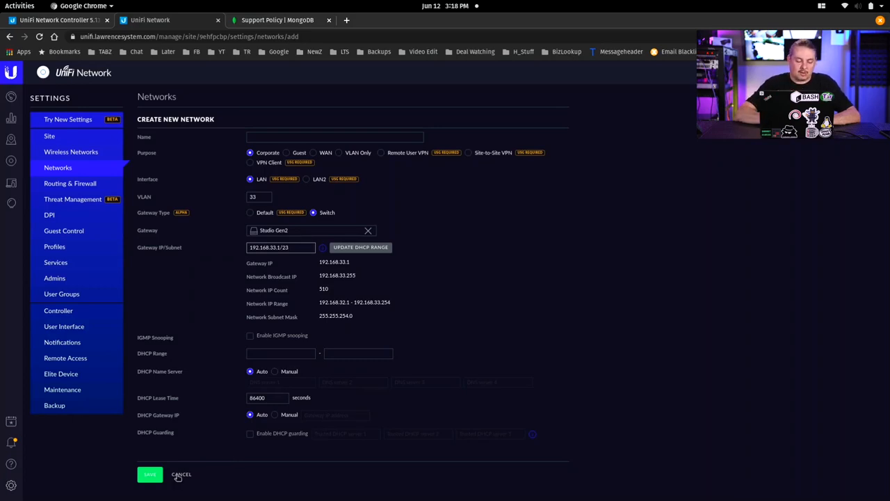
{"action": "left_click", "coordinate": [181, 475]}
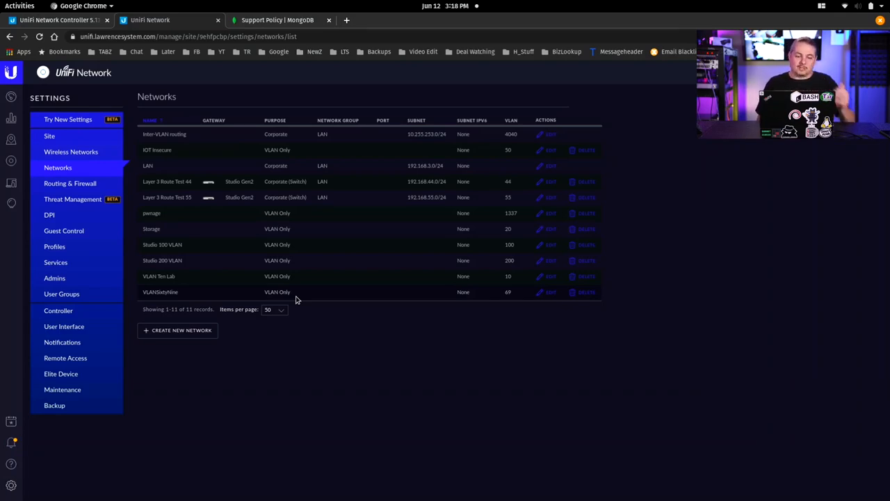
{"action": "mouse_move", "coordinate": [204, 161]}
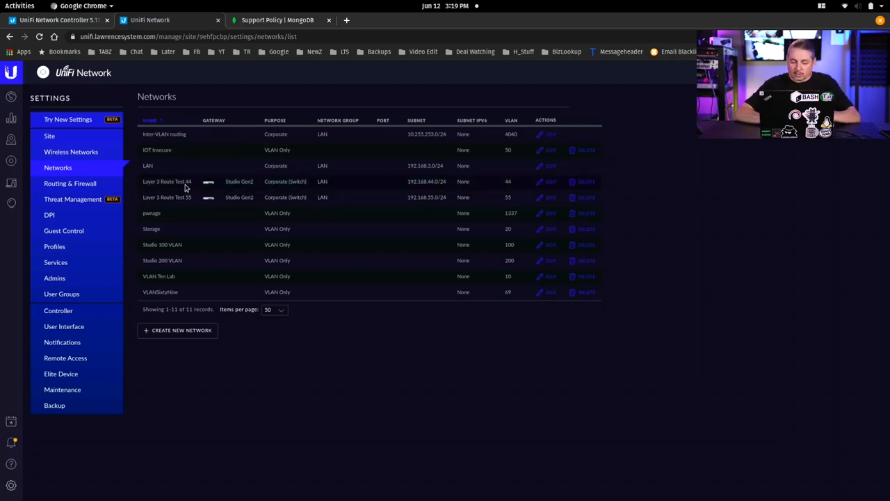
{"action": "mouse_move", "coordinate": [179, 181]}
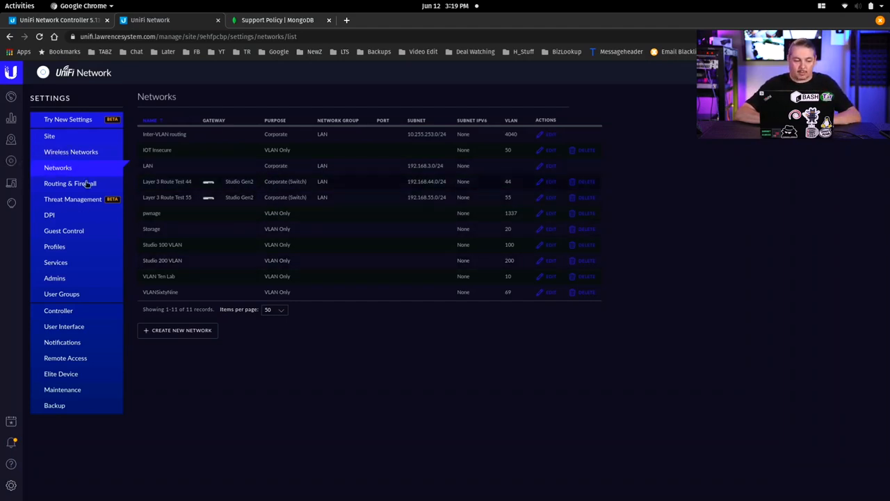
{"action": "left_click", "coordinate": [10, 160]}
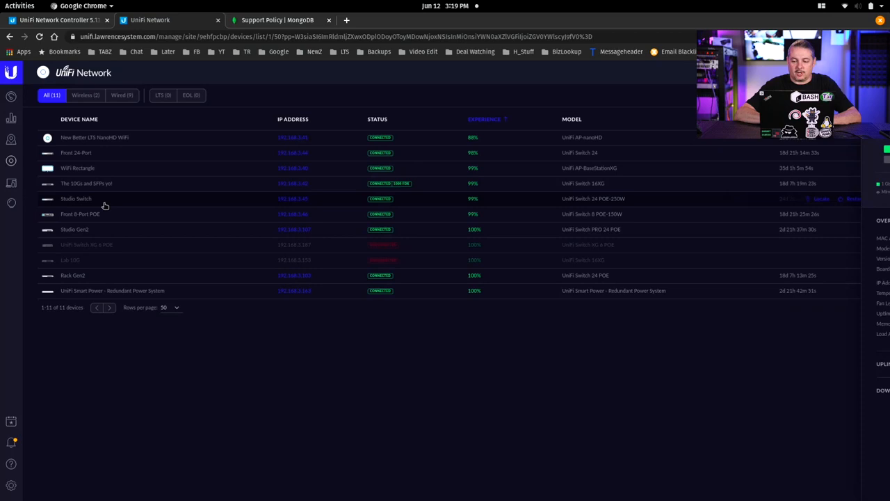
Give Studio Switch port 2 (Tom Laptop) the Layer 3 Route Test 55 (55) profile.
{"action": "left_click", "coordinate": [75, 198]}
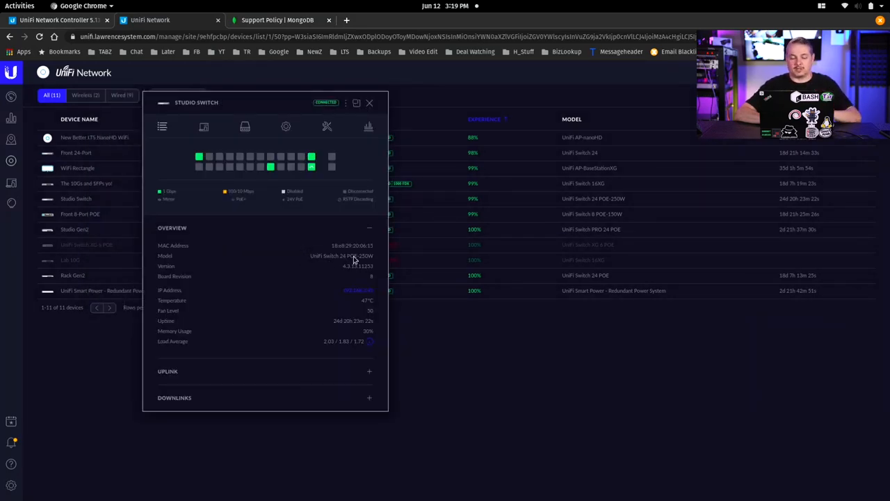
{"action": "mouse_move", "coordinate": [198, 167]}
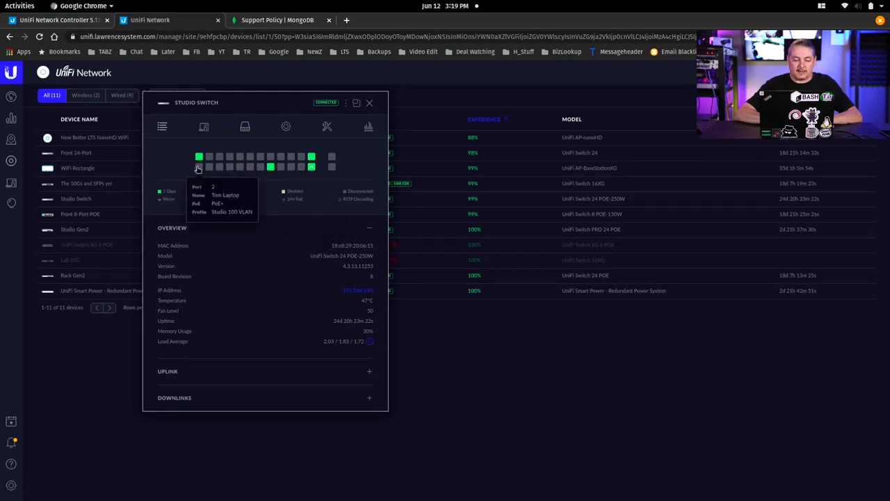
{"action": "mouse_move", "coordinate": [270, 167]}
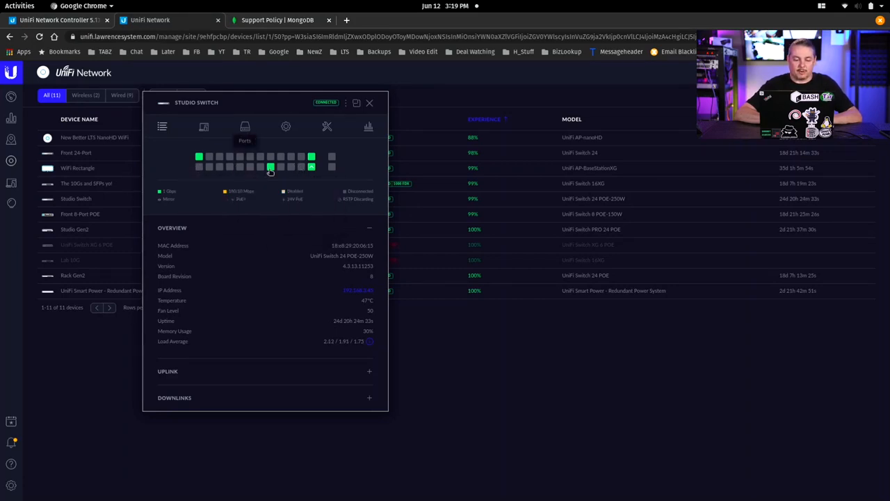
{"action": "left_click", "coordinate": [245, 126]}
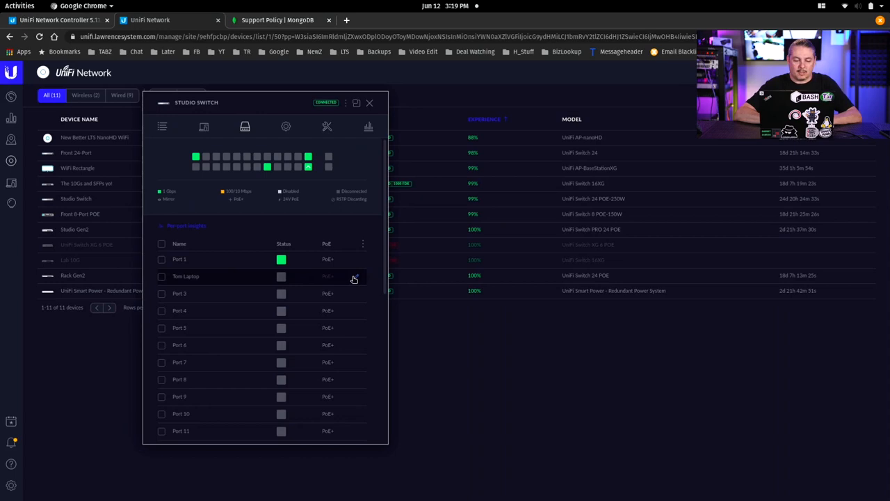
{"action": "left_click", "coordinate": [186, 276]}
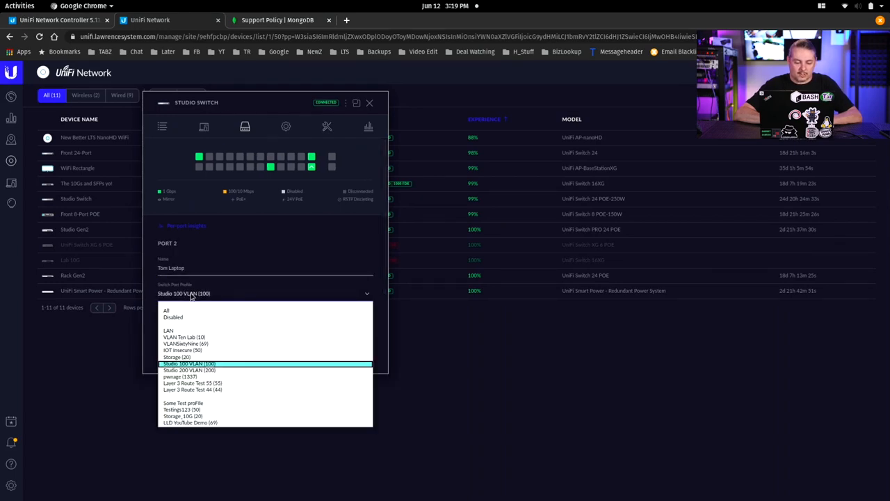
{"action": "mouse_move", "coordinate": [229, 383]}
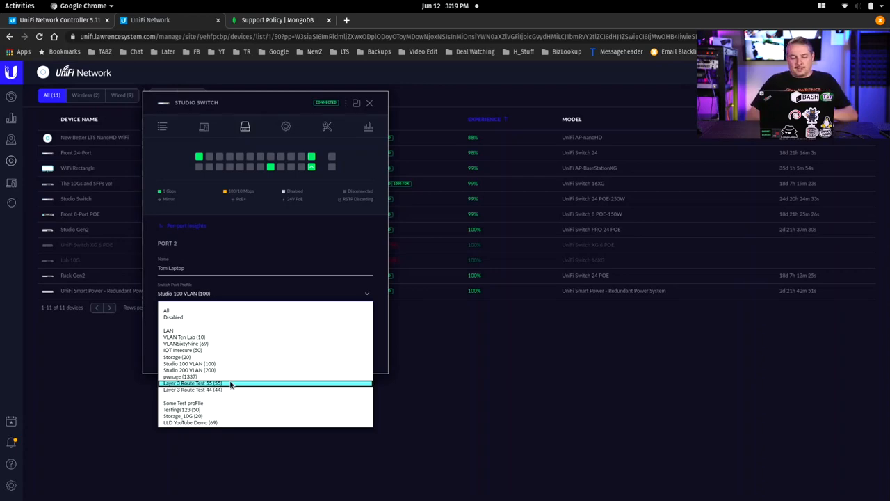
{"action": "mouse_move", "coordinate": [232, 386]}
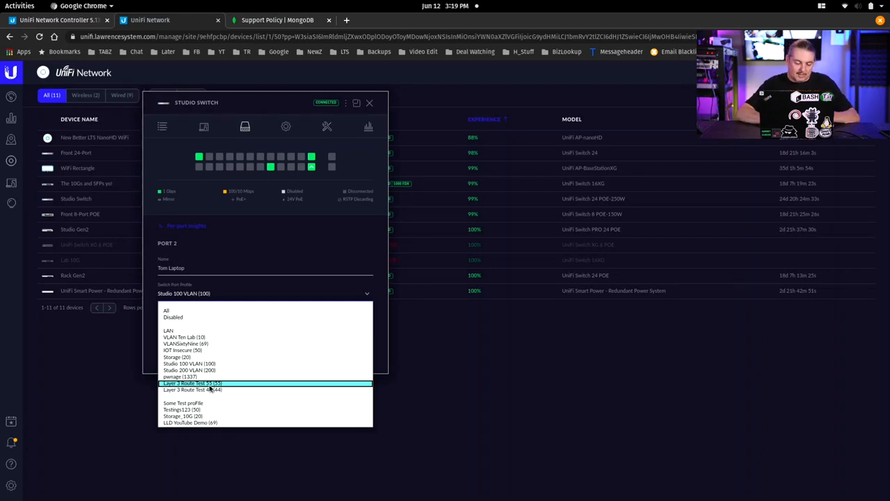
{"action": "left_click", "coordinate": [192, 383]}
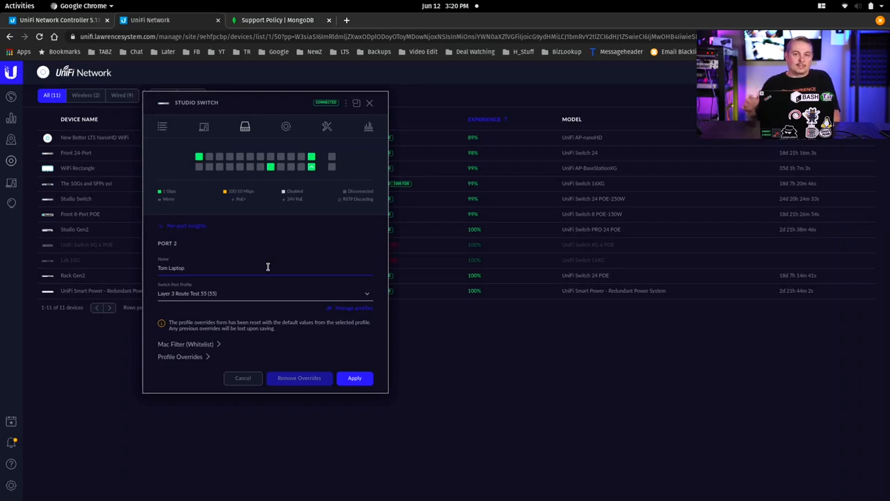
Cancel the Tom Laptop port profile edit and close the Studio Switch panel.
{"action": "left_click", "coordinate": [184, 267]}
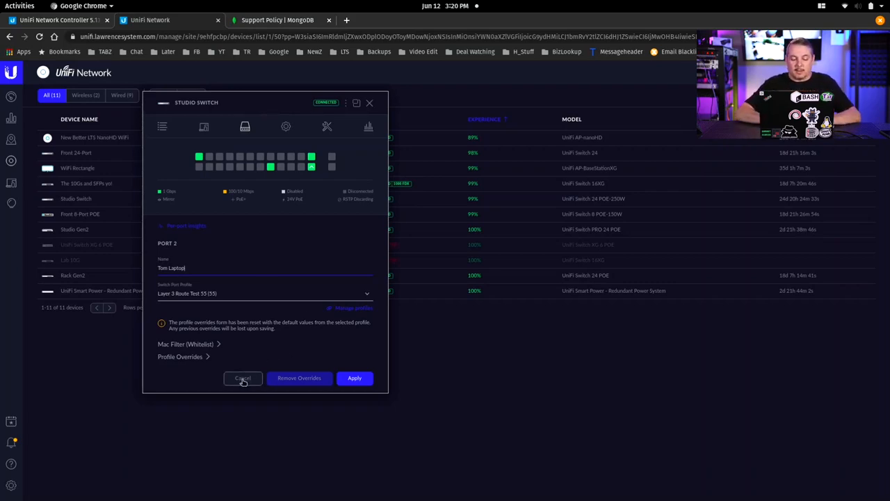
{"action": "left_click", "coordinate": [242, 377]}
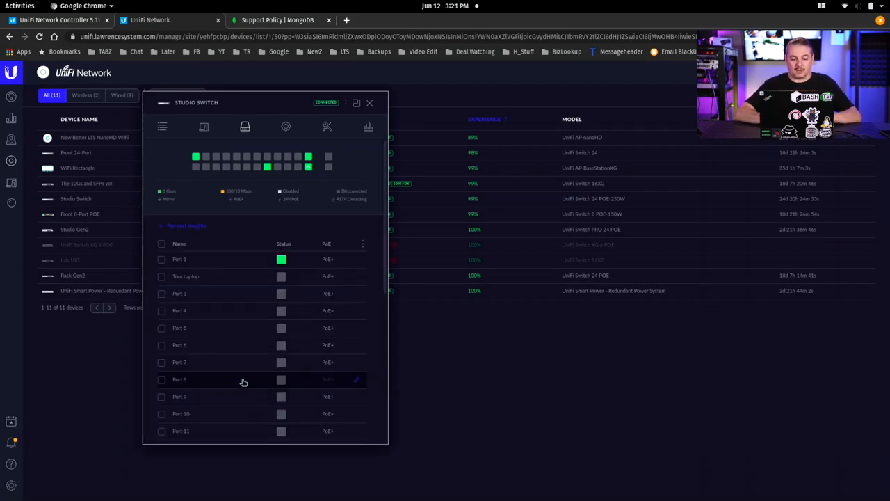
{"action": "left_click", "coordinate": [369, 103]}
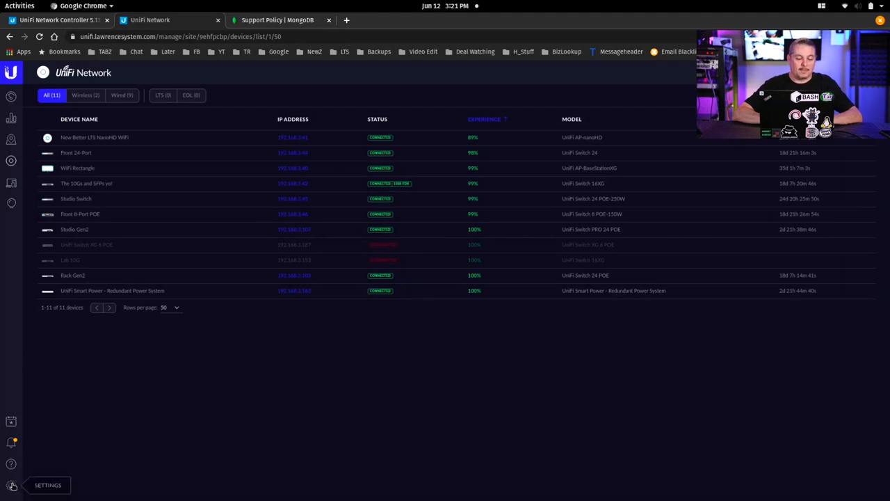
Edit the LAN LOCAL DENY firewall rule and set its IPv4 protocol to All.
{"action": "left_click", "coordinate": [47, 485]}
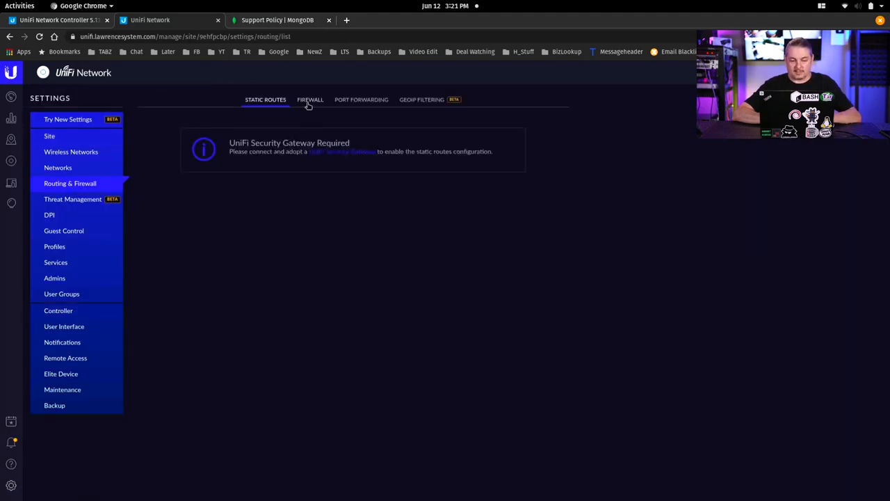
{"action": "left_click", "coordinate": [309, 99]}
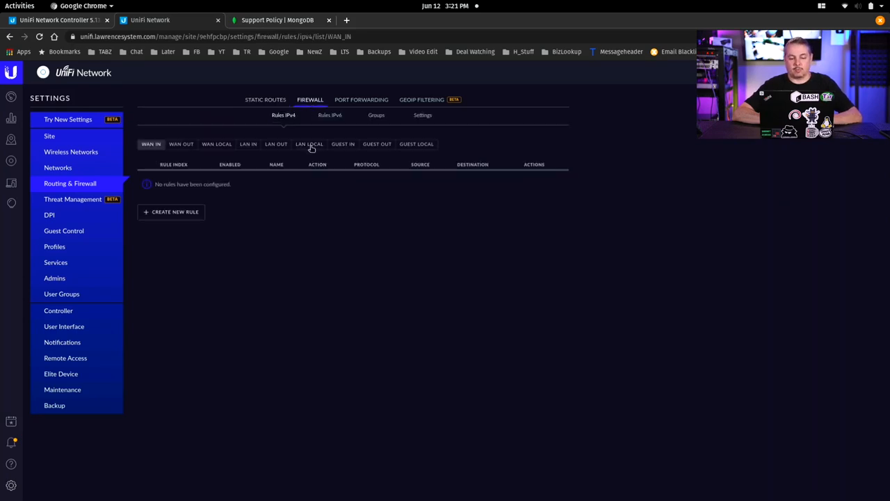
{"action": "left_click", "coordinate": [308, 144]}
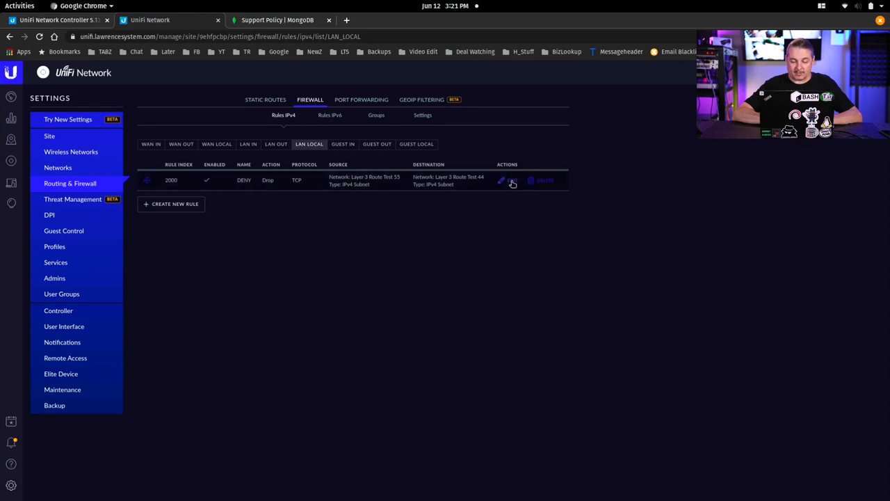
{"action": "left_click", "coordinate": [501, 180]}
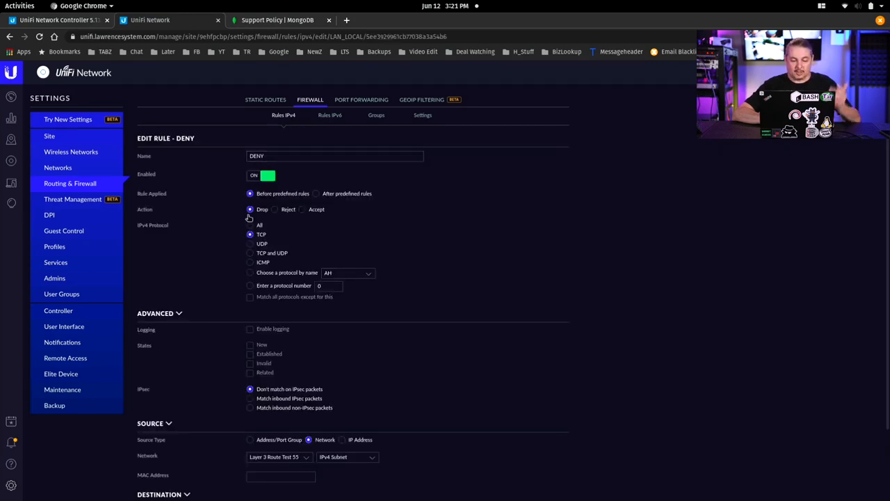
{"action": "left_click", "coordinate": [250, 224]}
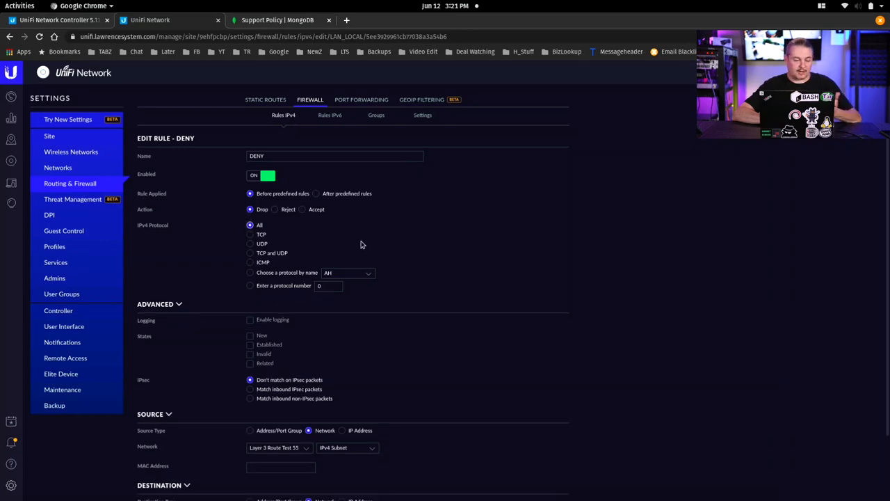
{"action": "mouse_move", "coordinate": [355, 247]}
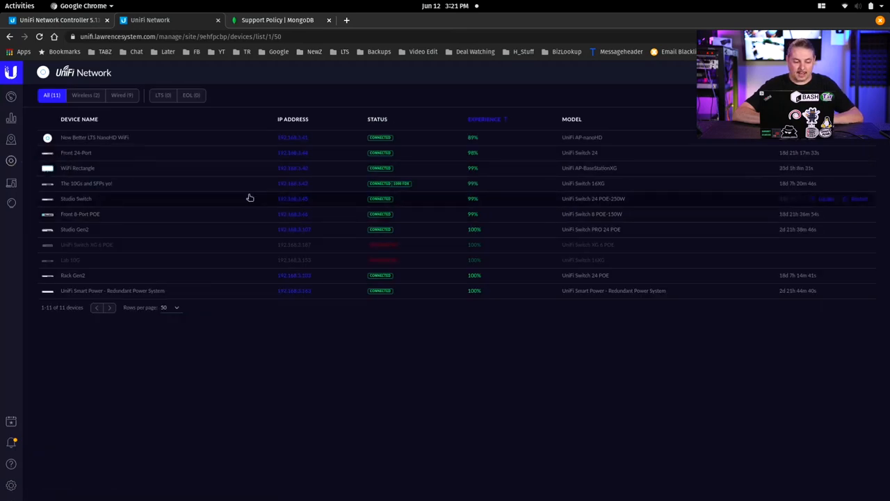
{"action": "mouse_move", "coordinate": [143, 202]}
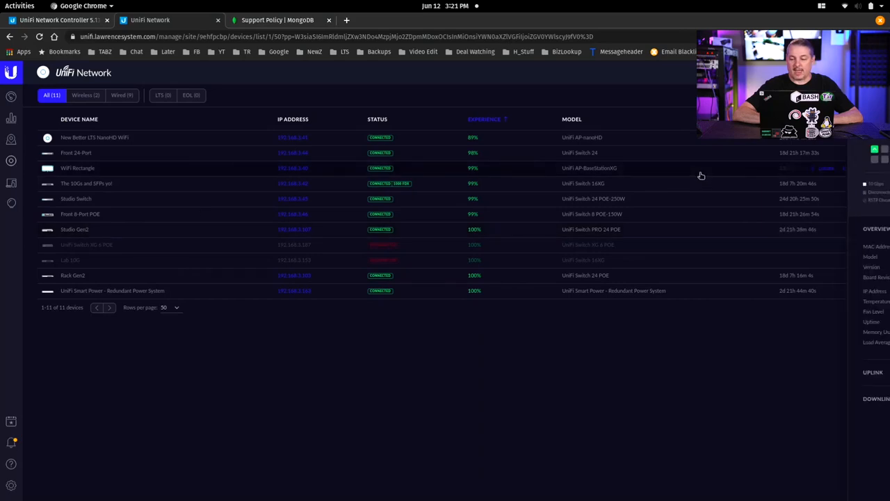
Open the Studio Gen2 switch properties to view its ports, uptime and memory.
{"action": "left_click", "coordinate": [74, 228]}
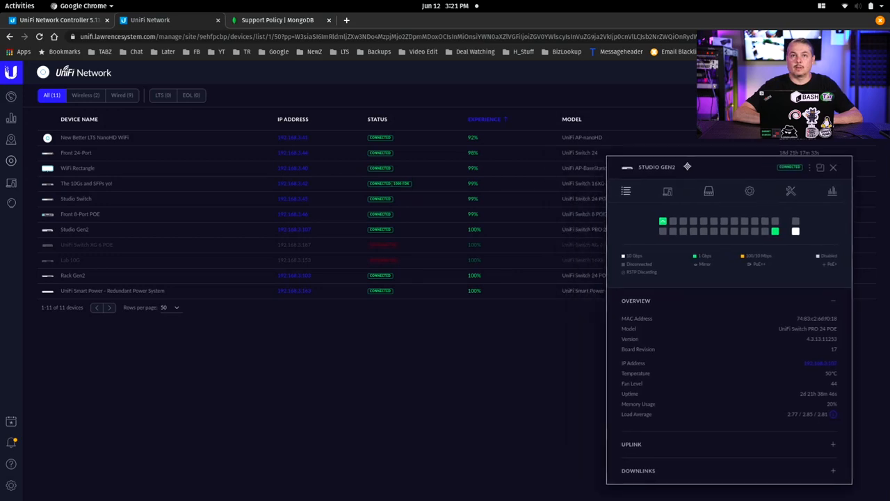
{"action": "mouse_move", "coordinate": [10, 485]}
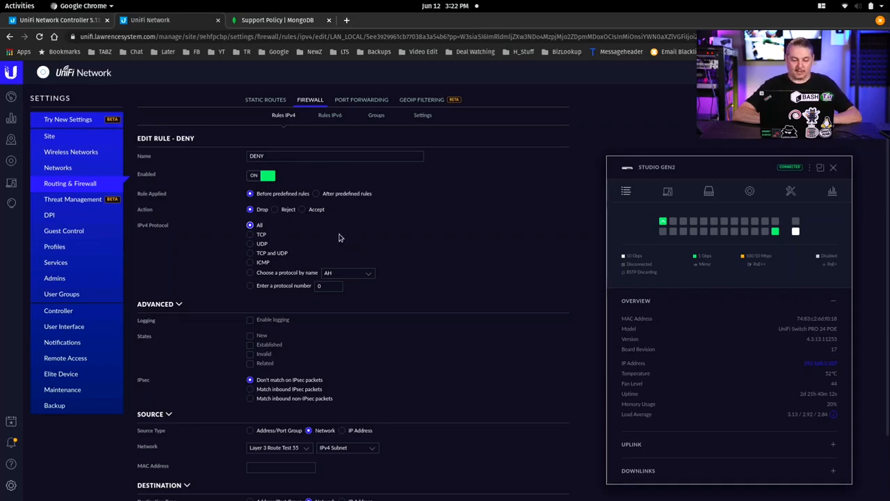
Save the DENY rule dropping all protocols from Route Test 55 to 44.
{"action": "scroll", "scroll_direction": "down", "scroll_amount": 3}
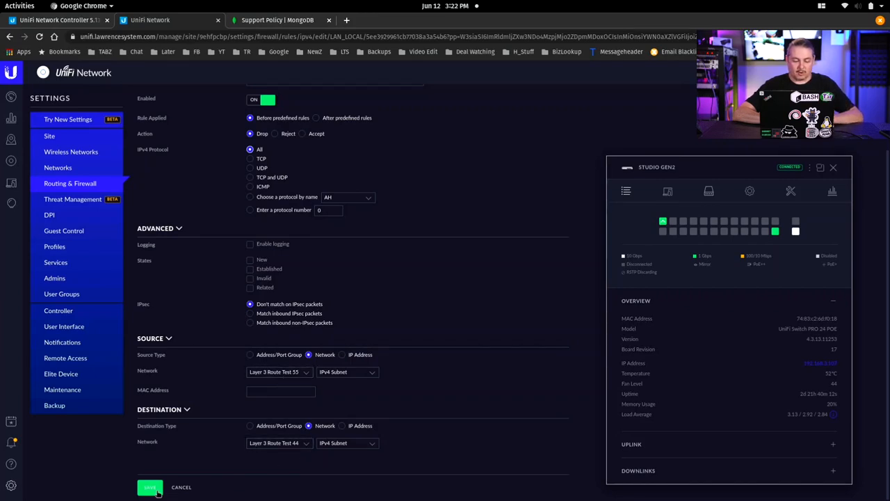
{"action": "left_click", "coordinate": [150, 487]}
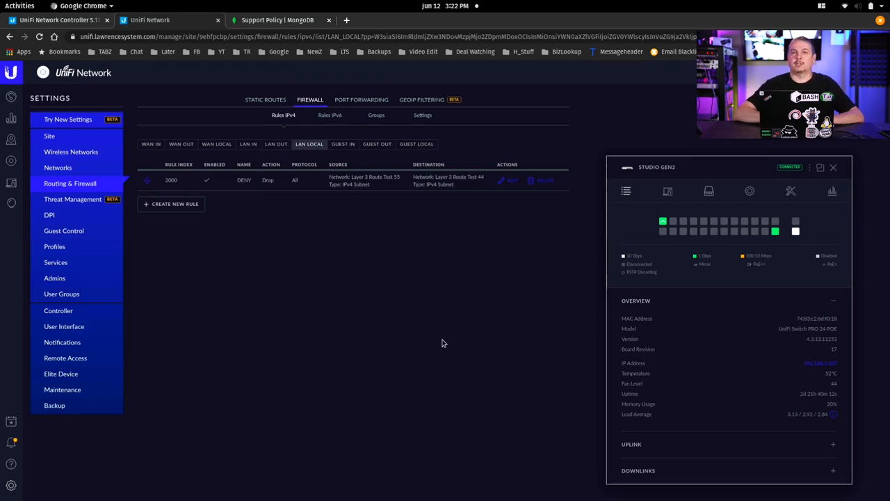
{"action": "mouse_move", "coordinate": [786, 148]}
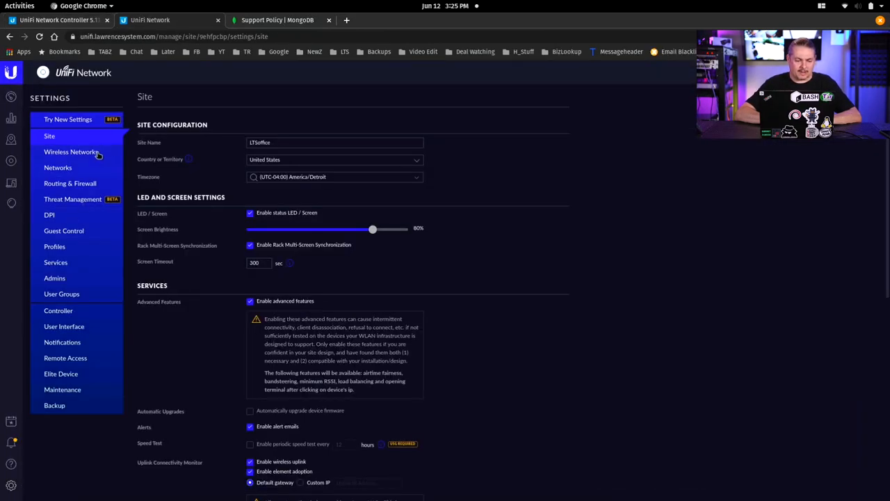
Show the eleven-network list, including Inter-VLAN routing on VLAN 4040.
{"action": "left_click", "coordinate": [57, 167]}
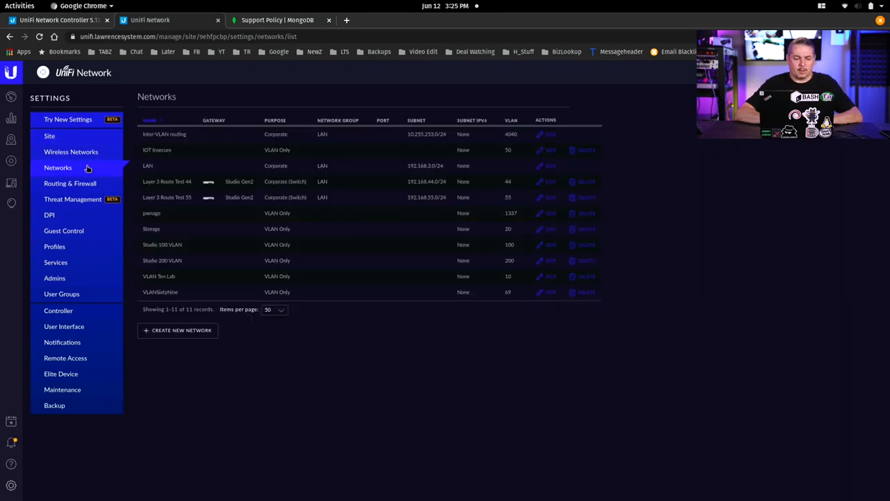
{"action": "mouse_move", "coordinate": [266, 147]}
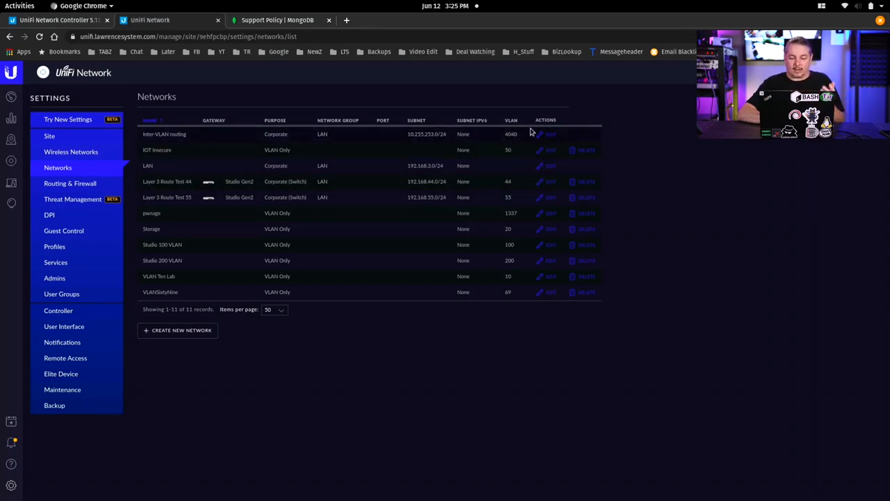
{"action": "left_click", "coordinate": [550, 134]}
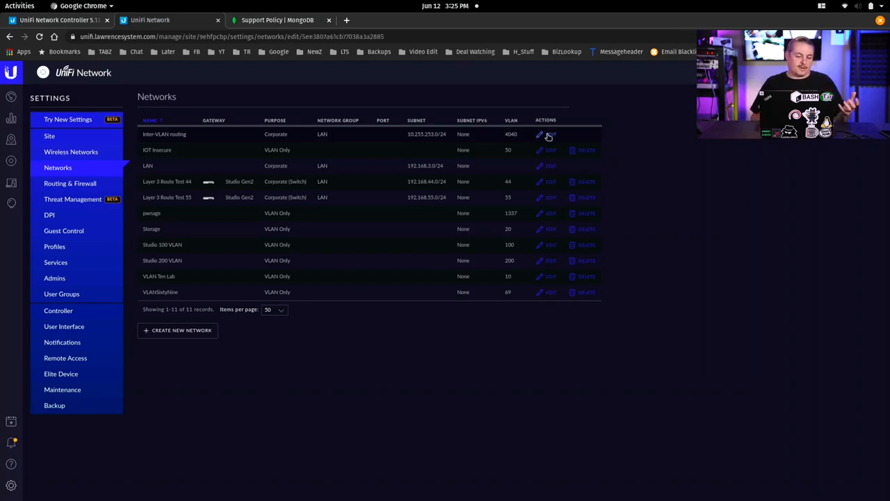
Edit the Inter-VLAN routing network, then switch to the Lawrence Systems affiliates tab.
{"action": "left_click", "coordinate": [539, 134]}
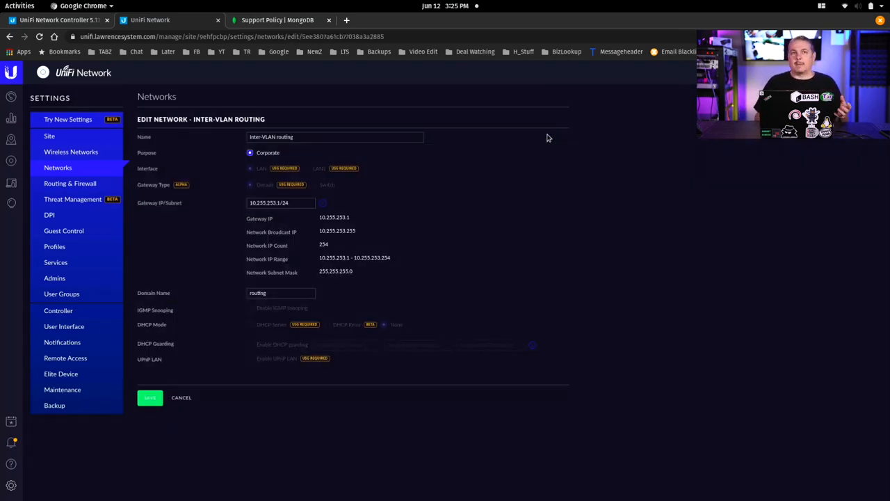
{"action": "left_click", "coordinate": [59, 7]}
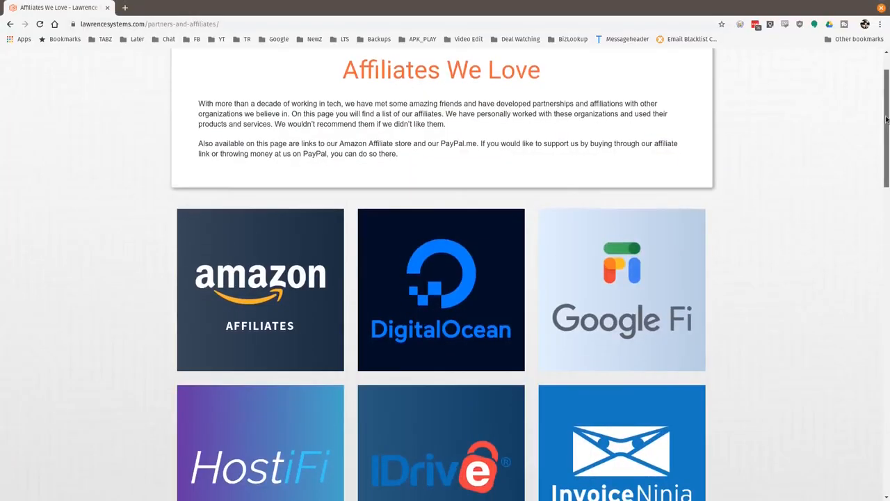
Scroll the affiliates page to PayPal, Private Internet Access, TubeBuddy and Volta Charger.
{"action": "scroll", "scroll_direction": "down", "scroll_amount": 3}
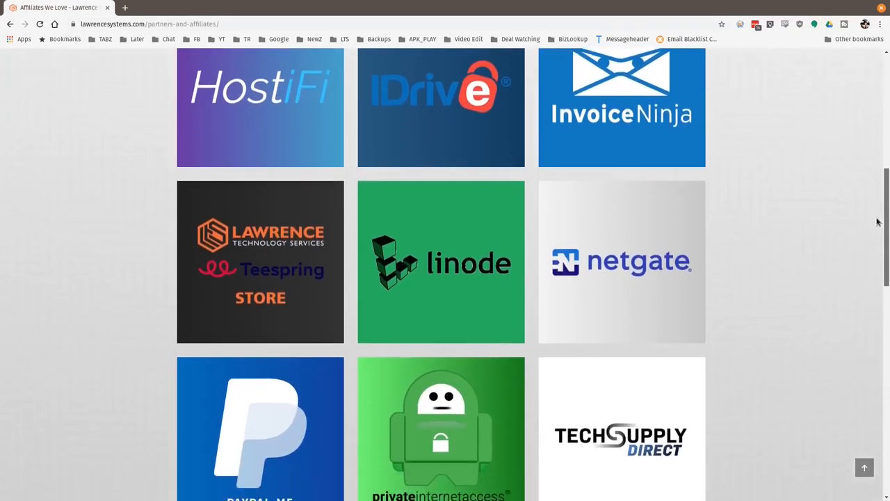
{"action": "scroll", "scroll_direction": "down", "scroll_amount": 3}
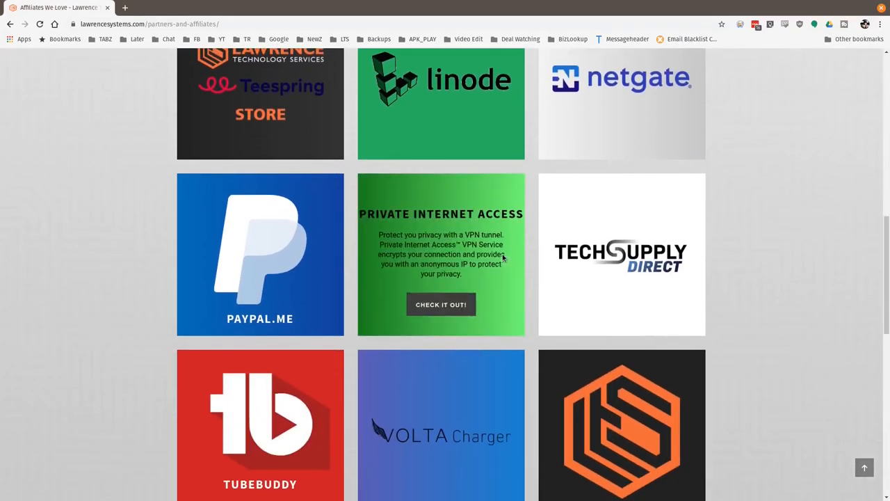